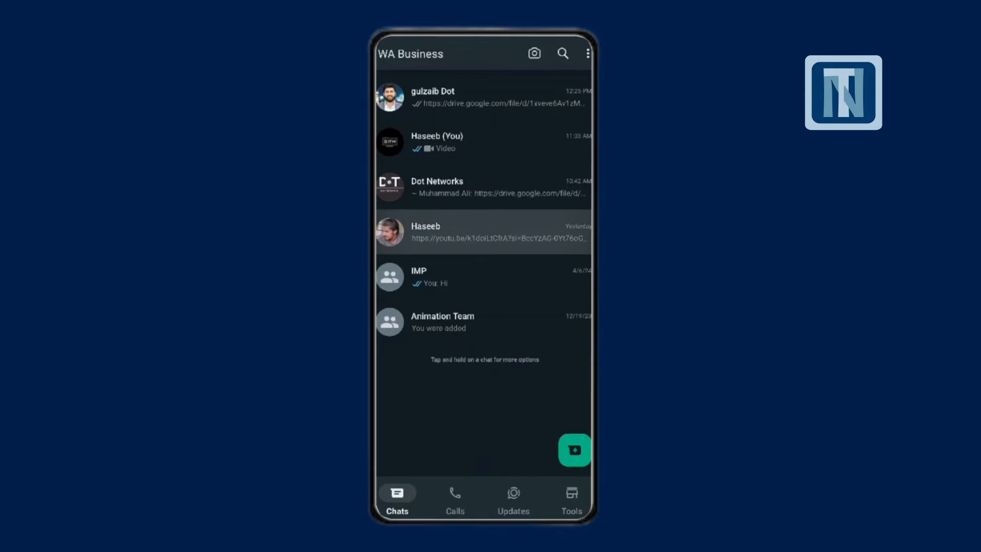
Open the contact's info page and scroll down to the Chat lock toggle.
click(485, 232)
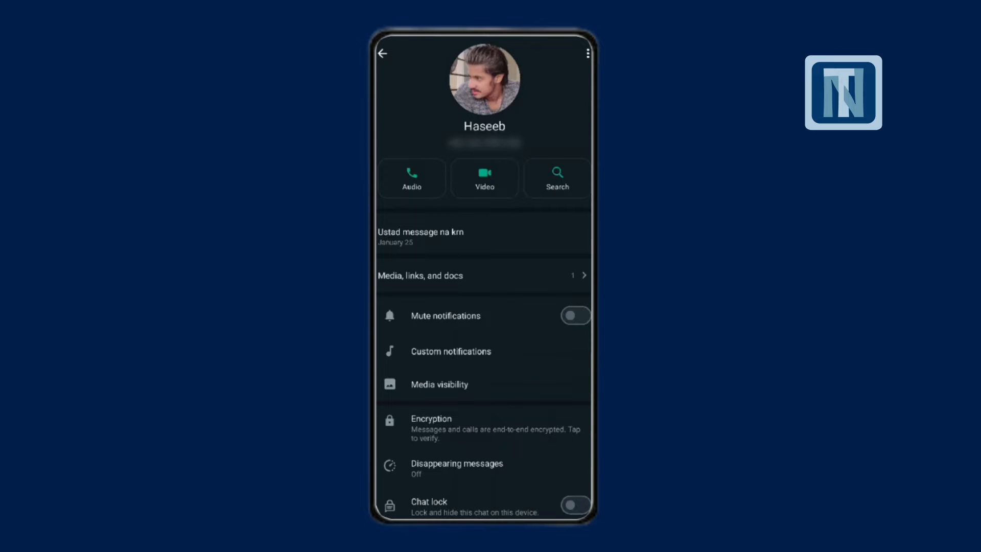
scroll(down, 3)
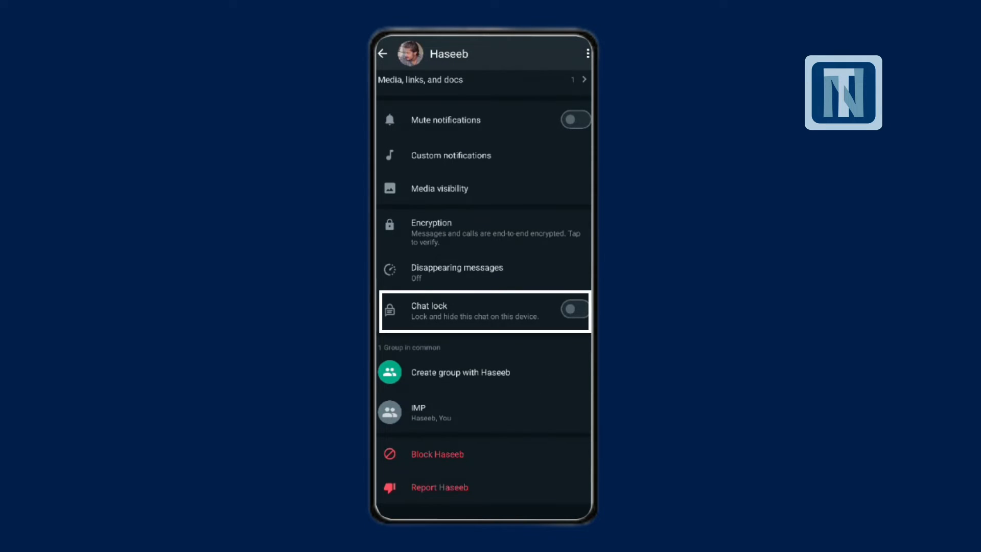
Switch on Chat lock for the contact, confirm, and return to the Chats list.
click(574, 309)
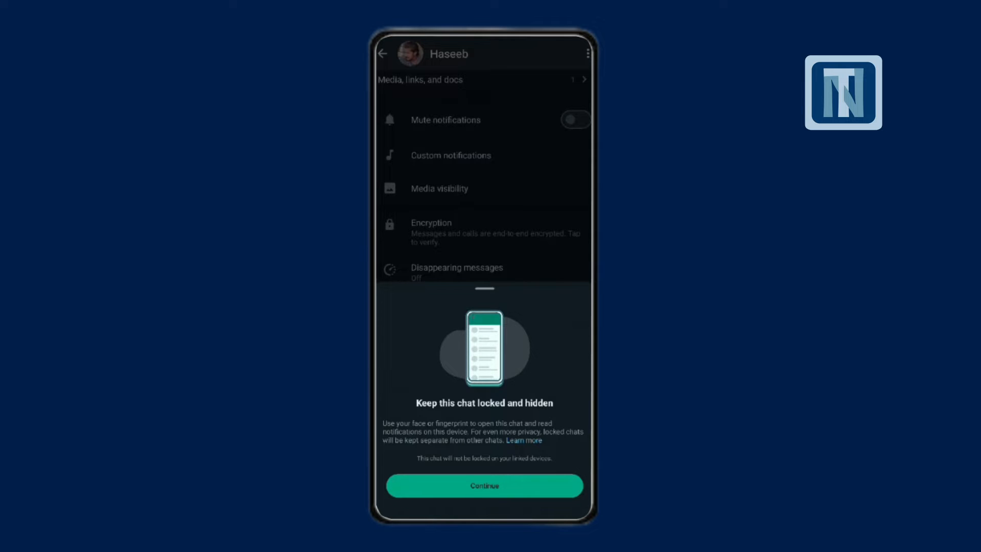
click(484, 485)
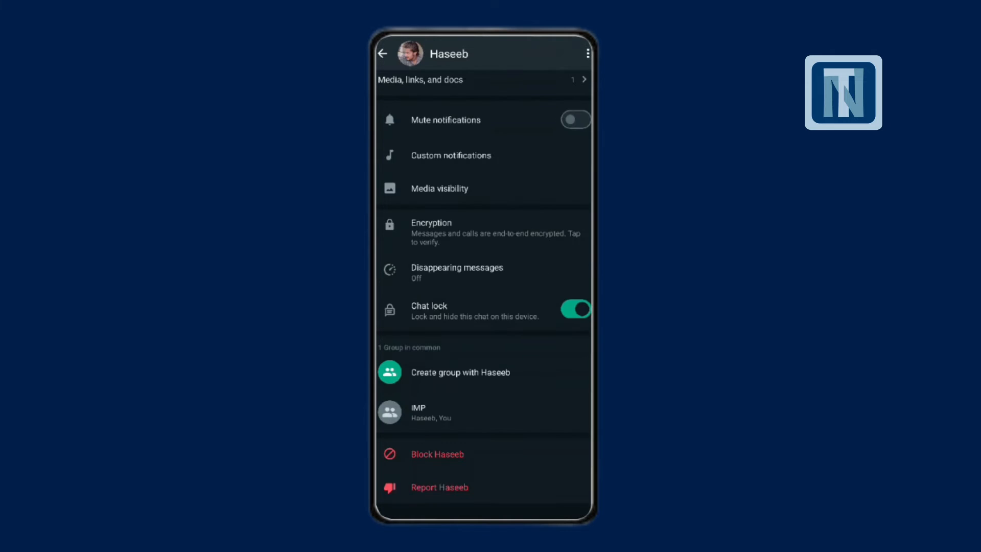
click(382, 53)
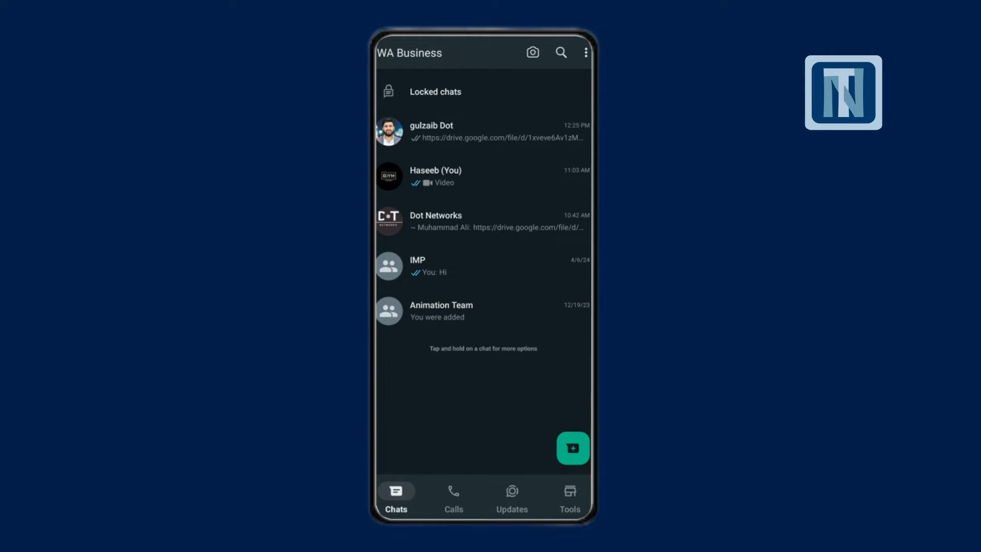
click(435, 92)
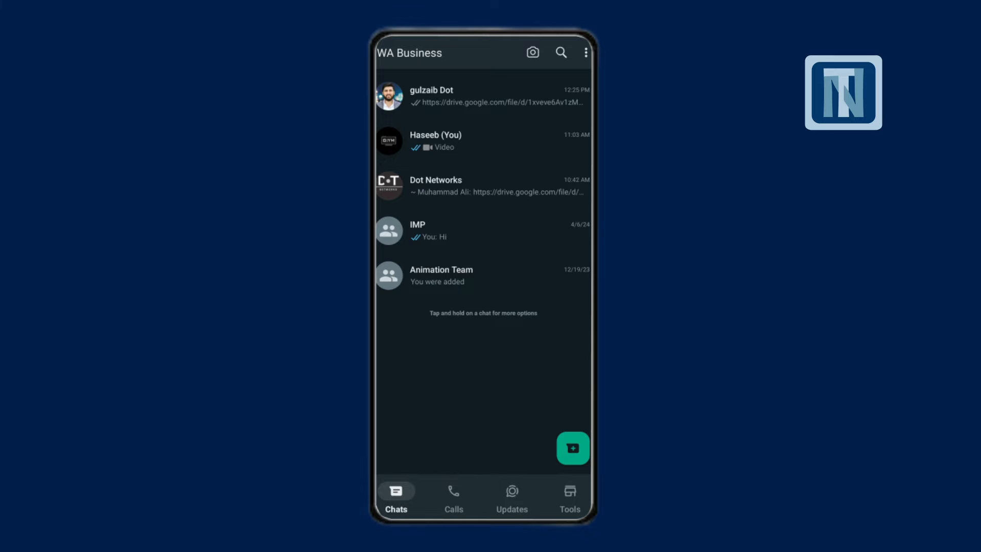
scroll(down, 3)
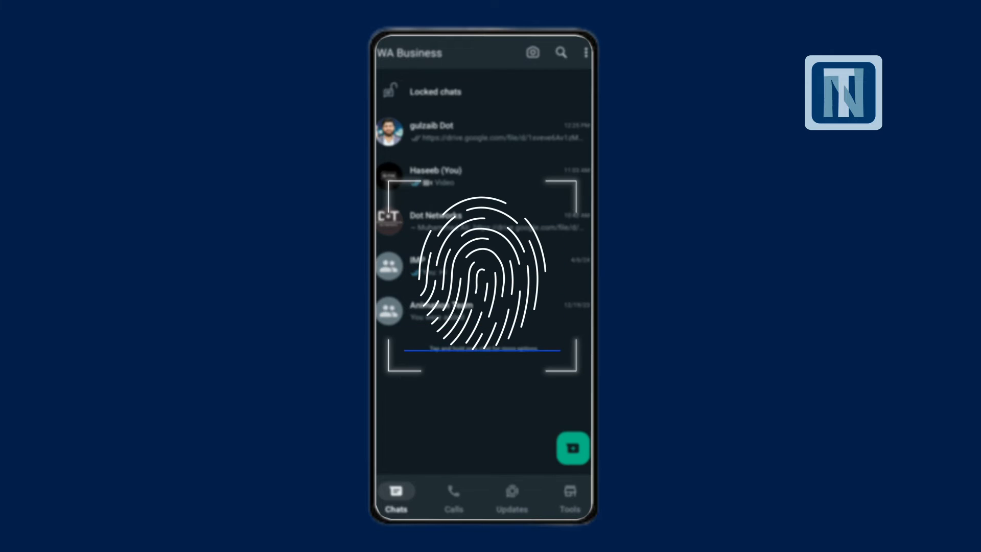
click(483, 265)
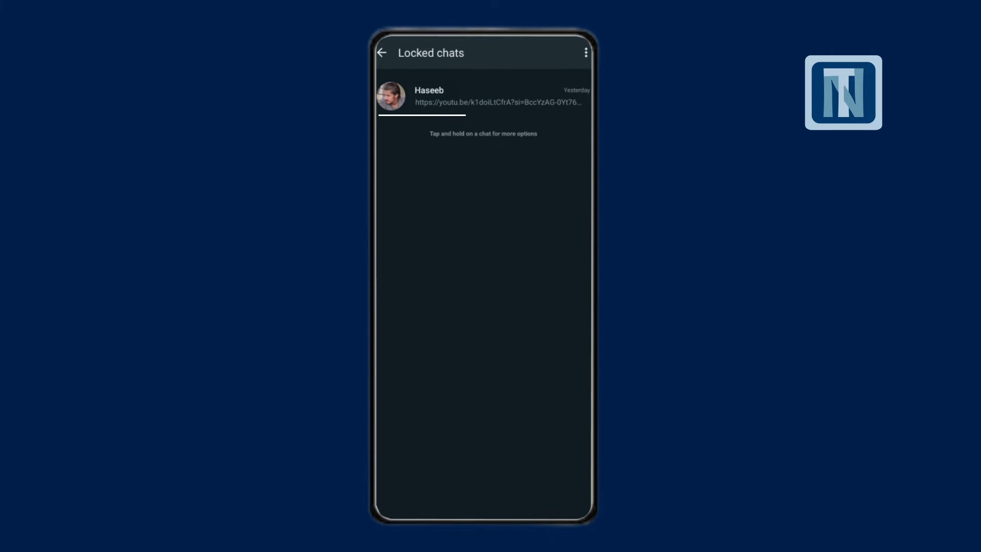
click(382, 52)
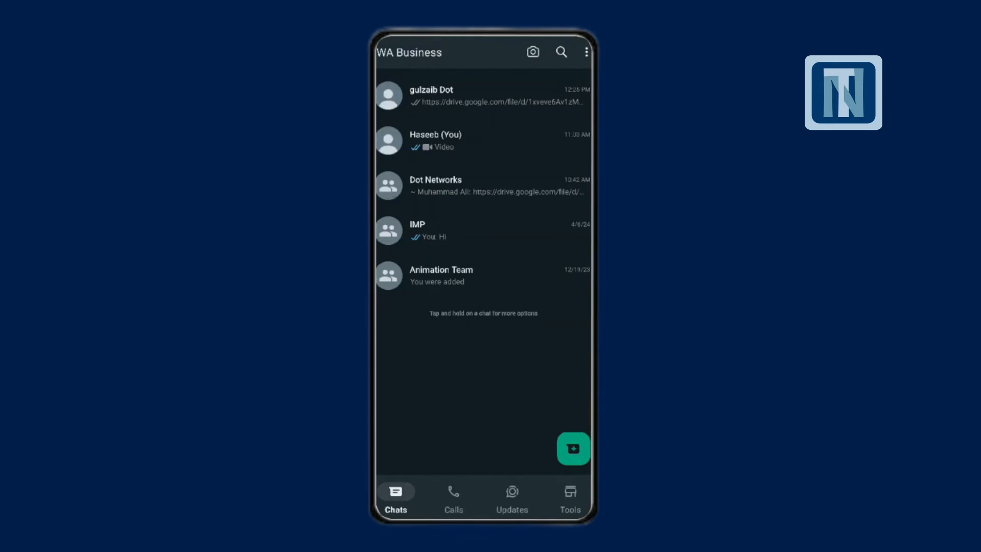
Reveal and unlock the Locked chats folder, then open the contact's locked conversation.
scroll(down, 3)
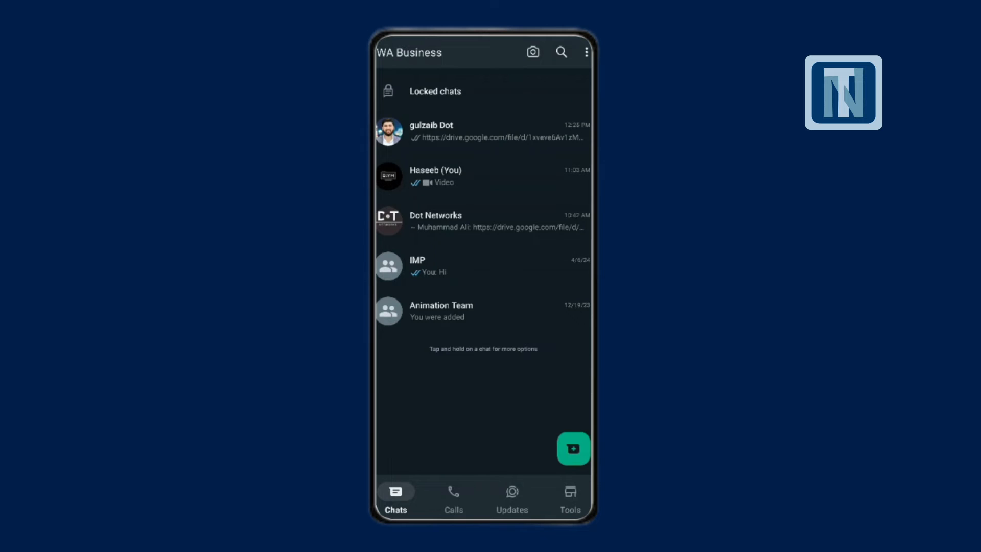
click(435, 91)
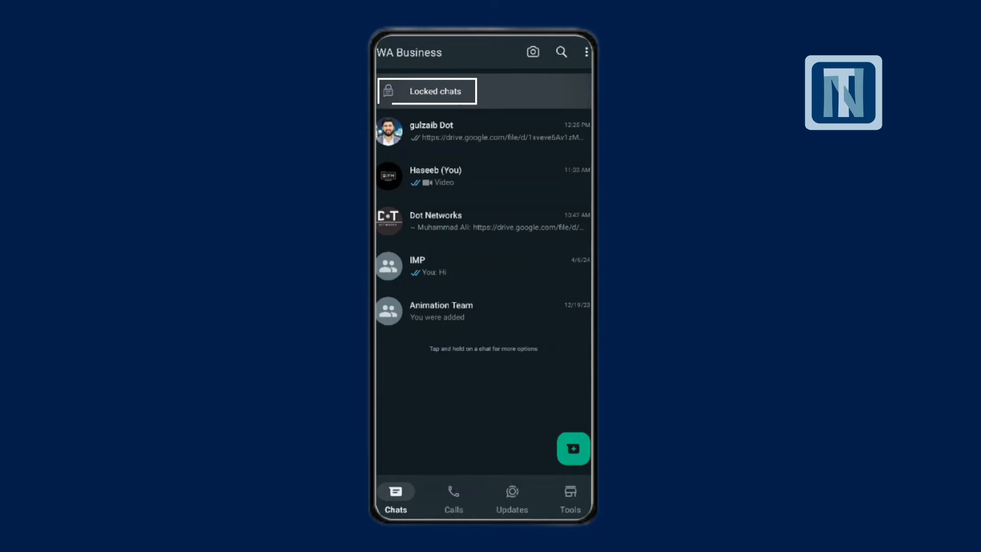
click(427, 91)
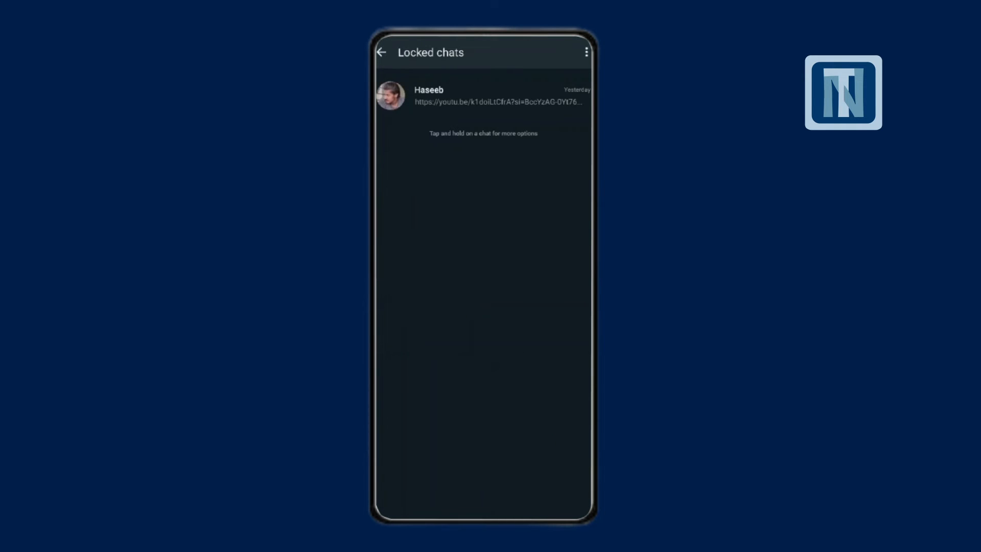
click(483, 95)
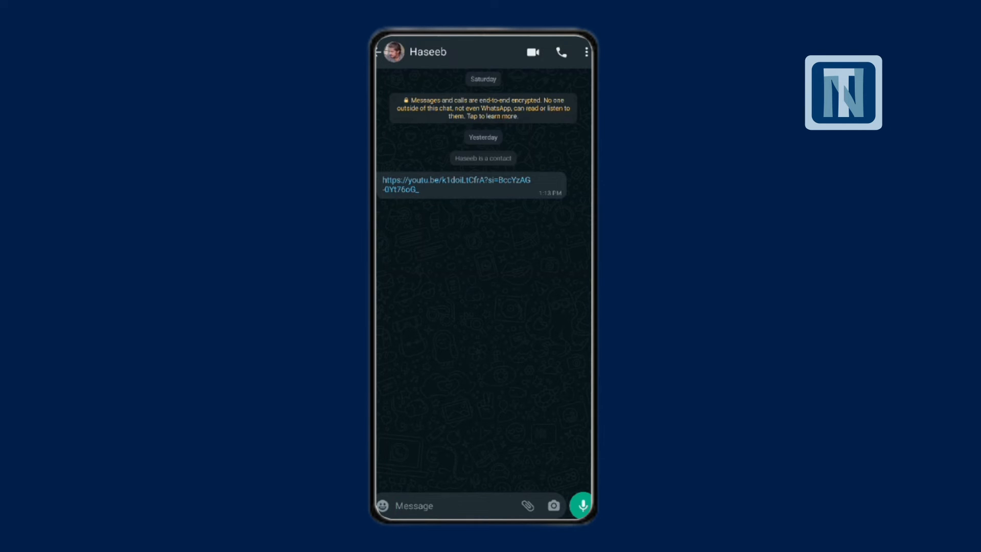
Open the locked contact's info from the chat header and scroll to the Chat lock toggle.
click(428, 52)
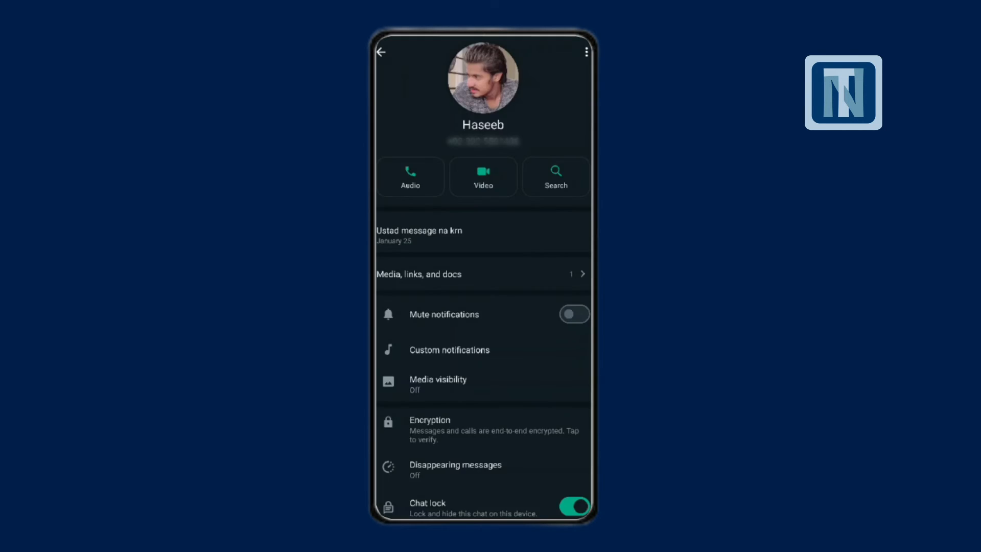
scroll(down, 3)
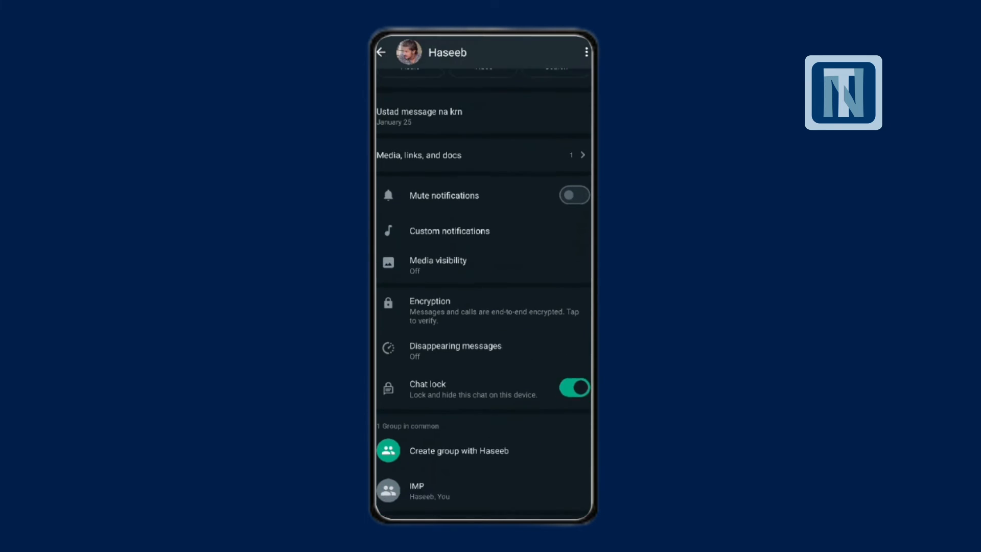